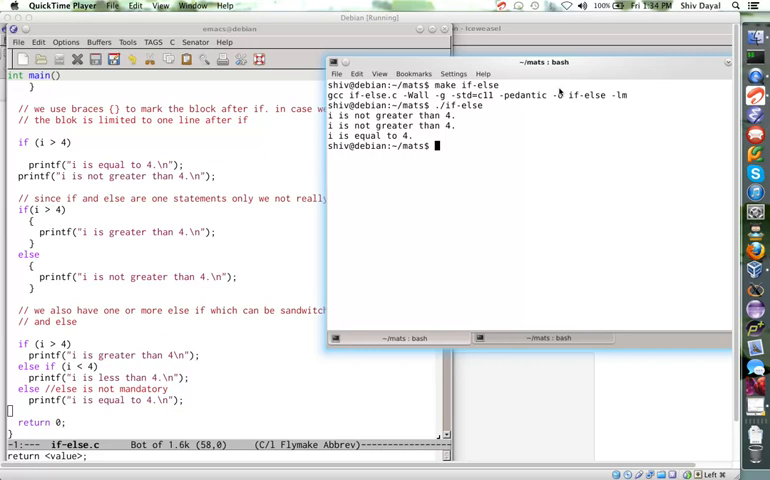
pyautogui.moveTo(560, 91)
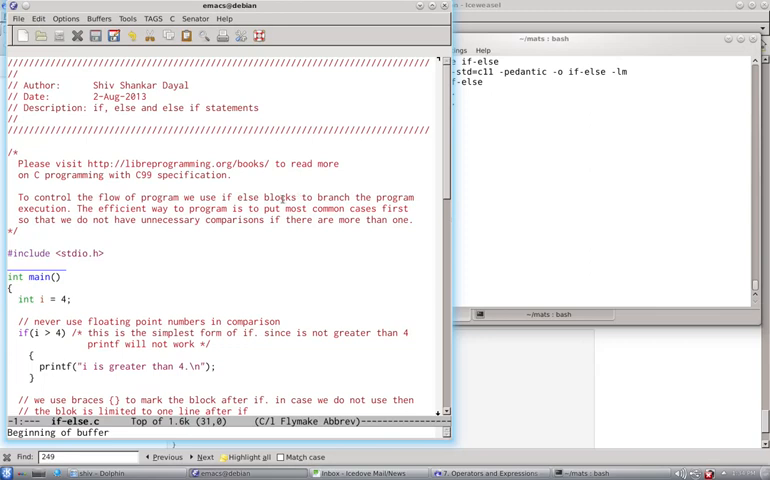
pyautogui.moveTo(244, 230)
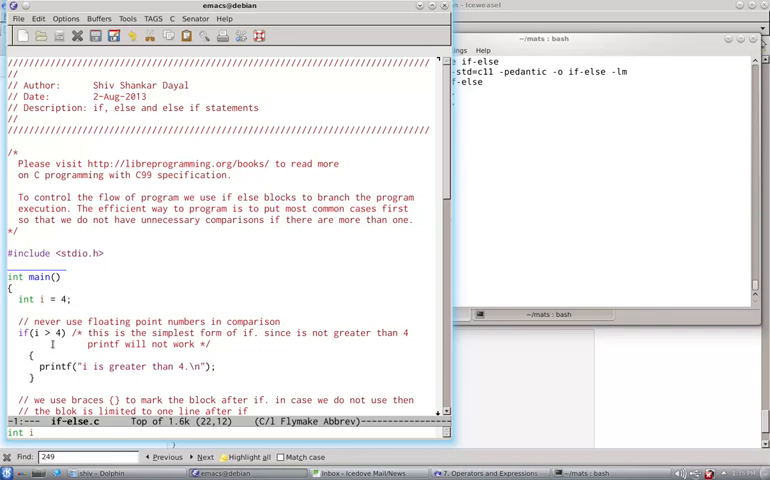
pyautogui.click(72, 299)
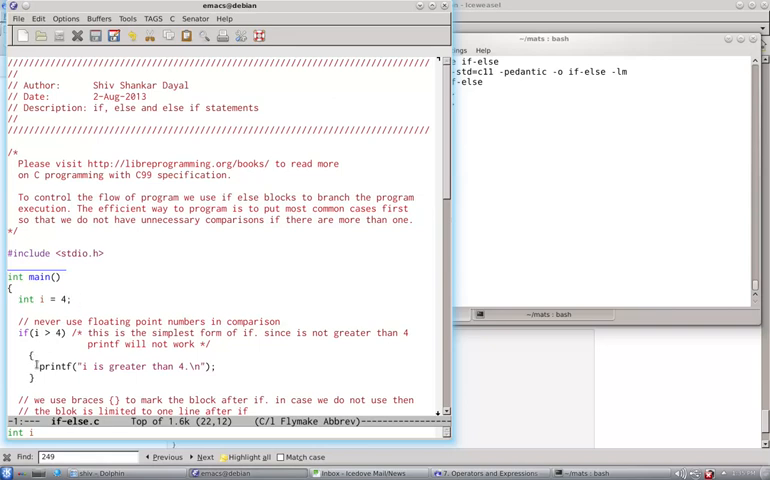
# - Scroll if-else.c down to the braced, single-line if and if-else examples
pyautogui.scroll(-3)
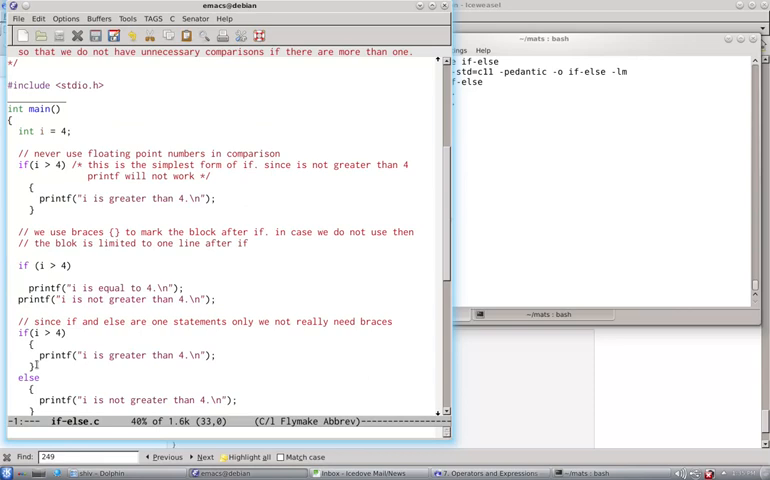
pyautogui.moveTo(105, 230)
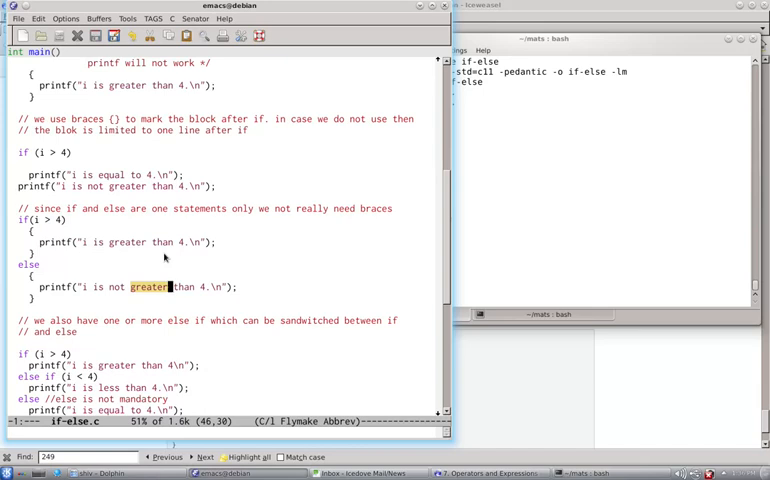
pyautogui.scroll(-3)
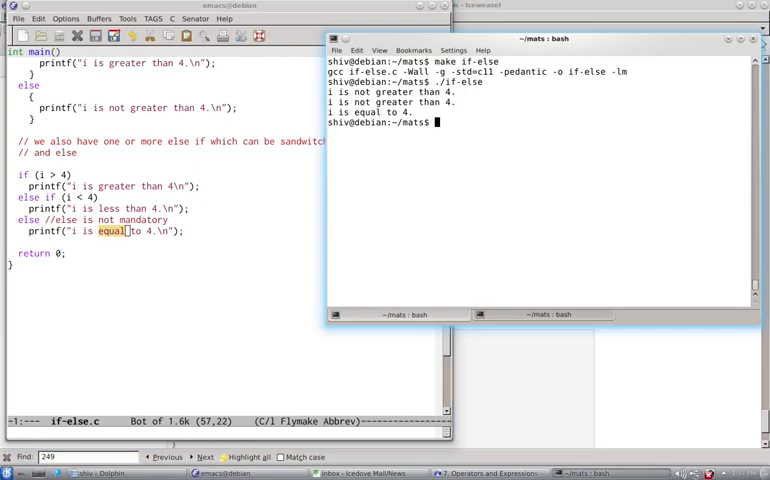
# - Run make if-else, rm if-else, make if-else again, then ./if-else to print three lines
pyautogui.write('if-el')
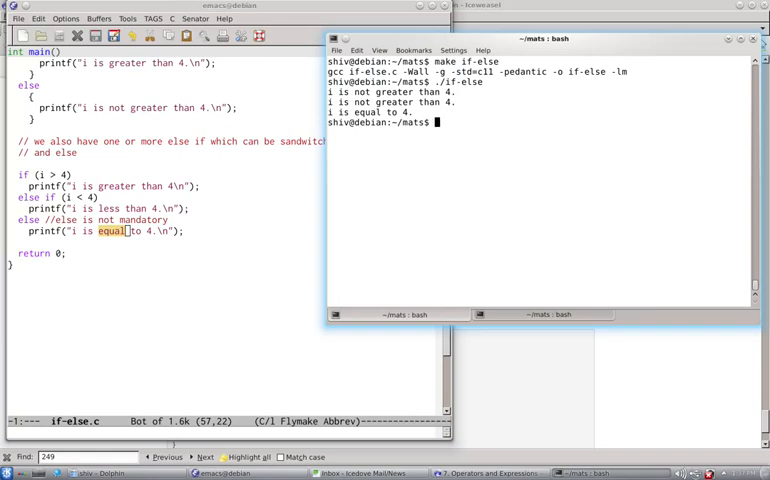
pyautogui.write('make if-else')
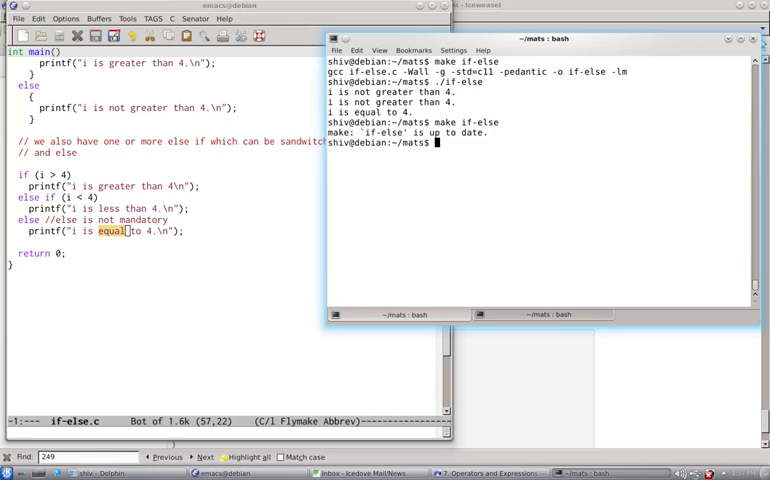
pyautogui.write('rm if-else')
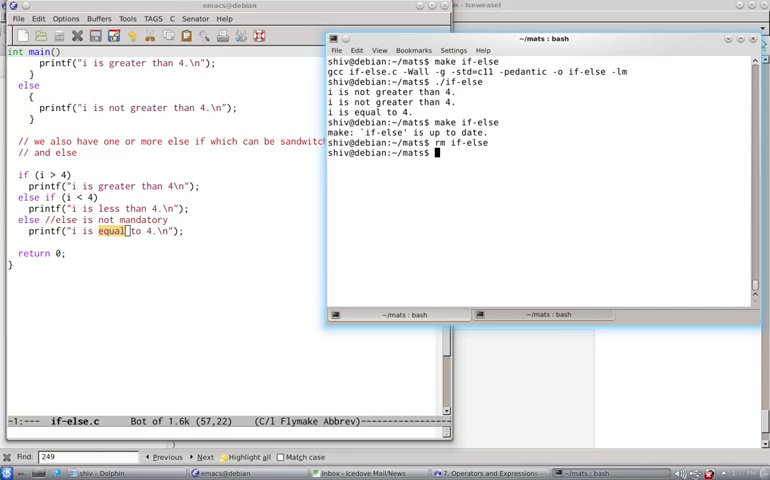
pyautogui.write('make if-else')
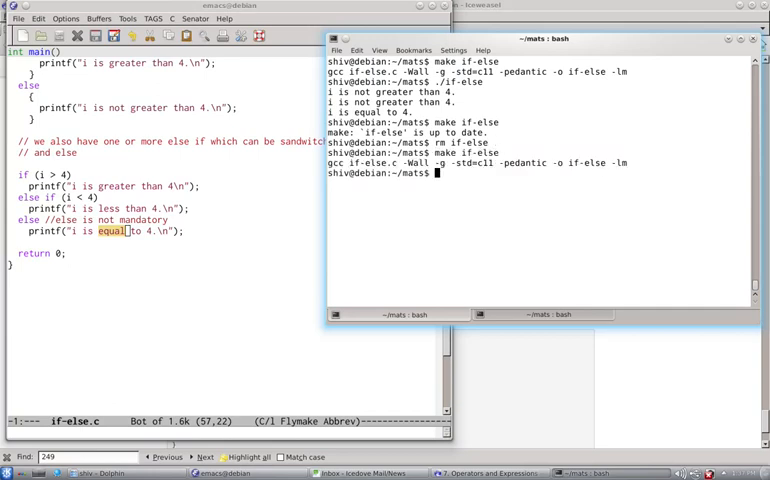
pyautogui.write('./if-else')
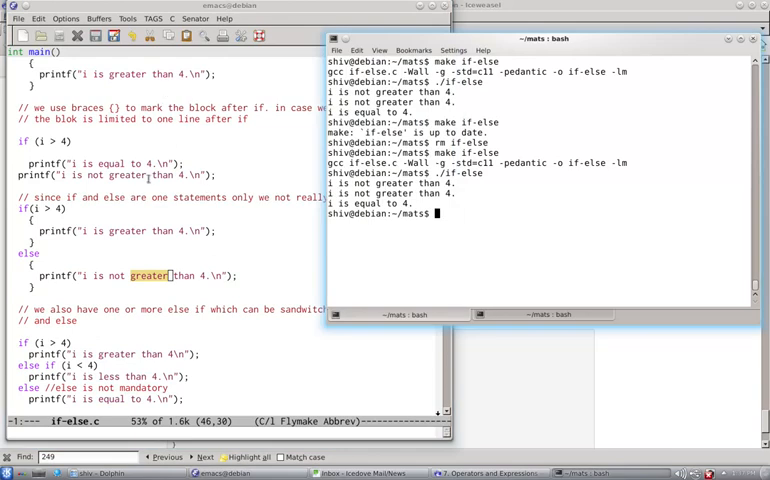
# - Scroll if-else.c down to the else-if chain and return 0
pyautogui.scroll(-3)
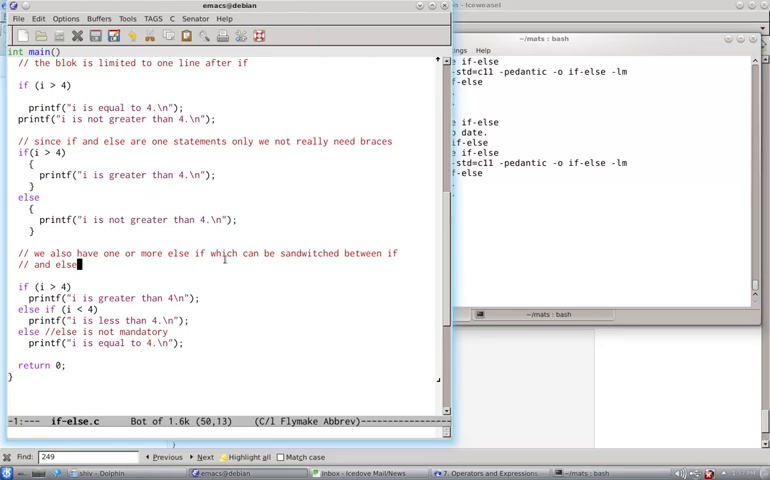
pyautogui.moveTo(200, 263)
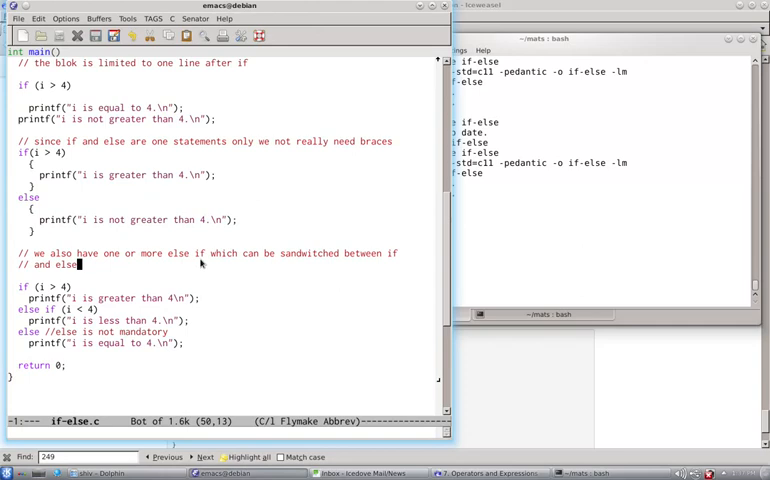
pyautogui.moveTo(97, 285)
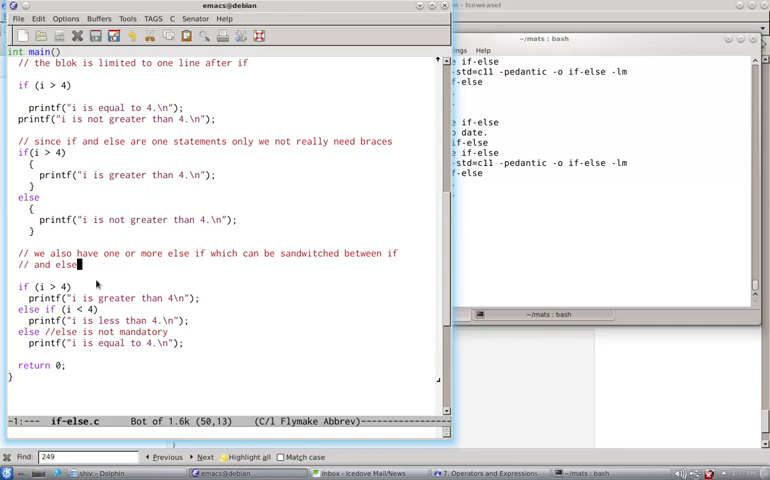